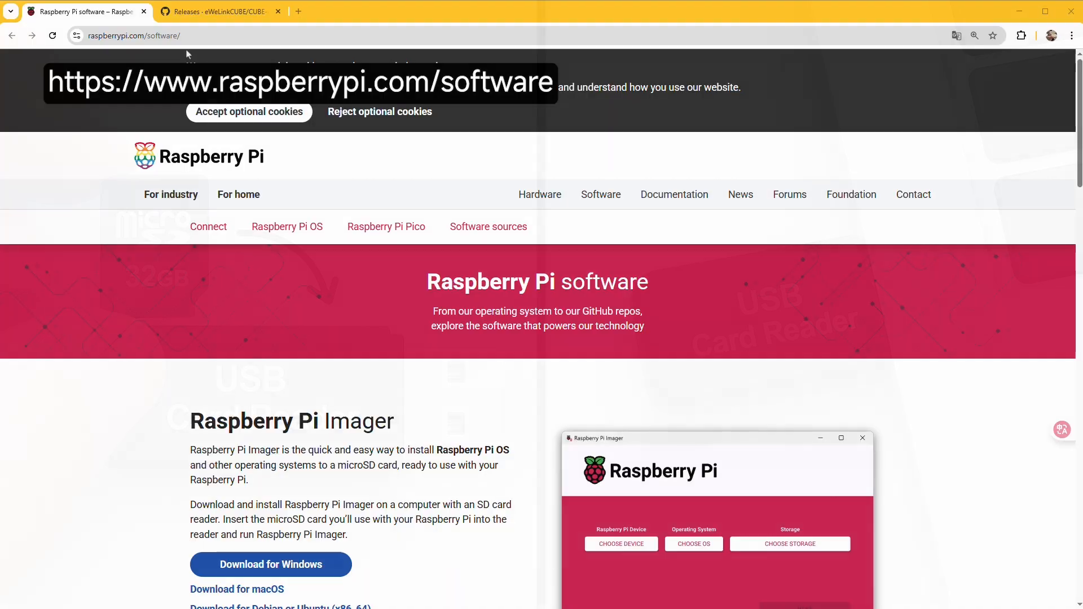
# - Switch from the Raspberry Pi software page to the CubeOS v0.4.0 GitHub releases page
pyautogui.scroll(-3)
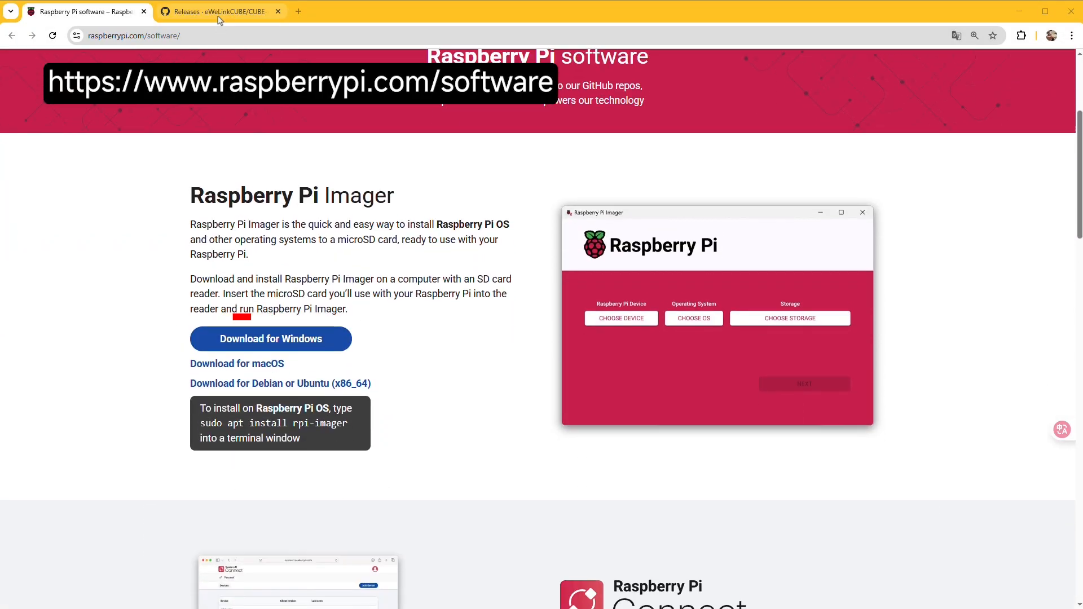
pyautogui.click(214, 12)
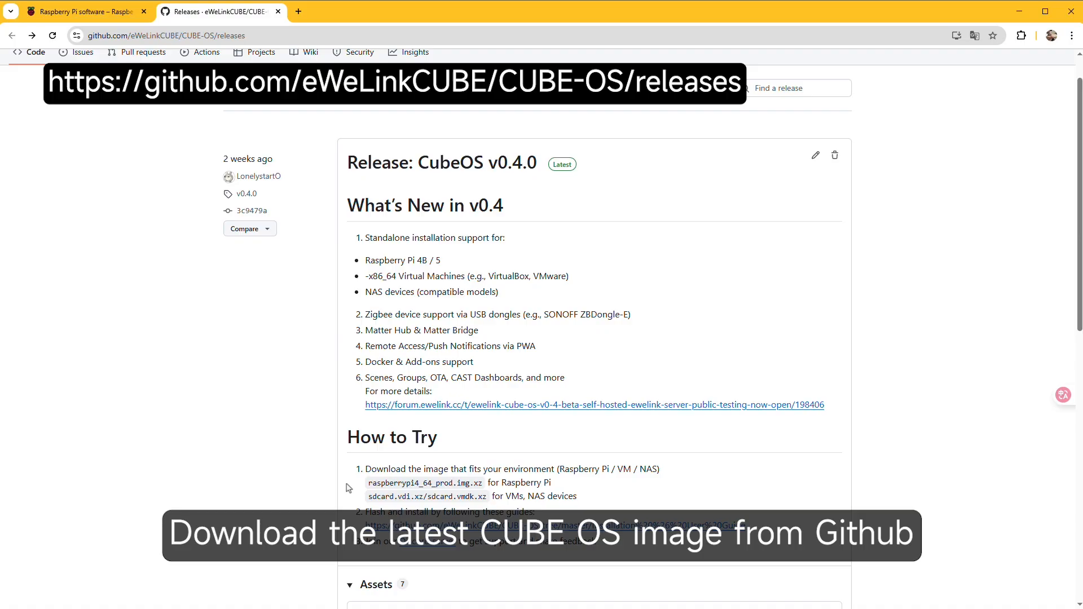
# - Scroll down to the release Assets listing the CubeOS image files
pyautogui.scroll(-3)
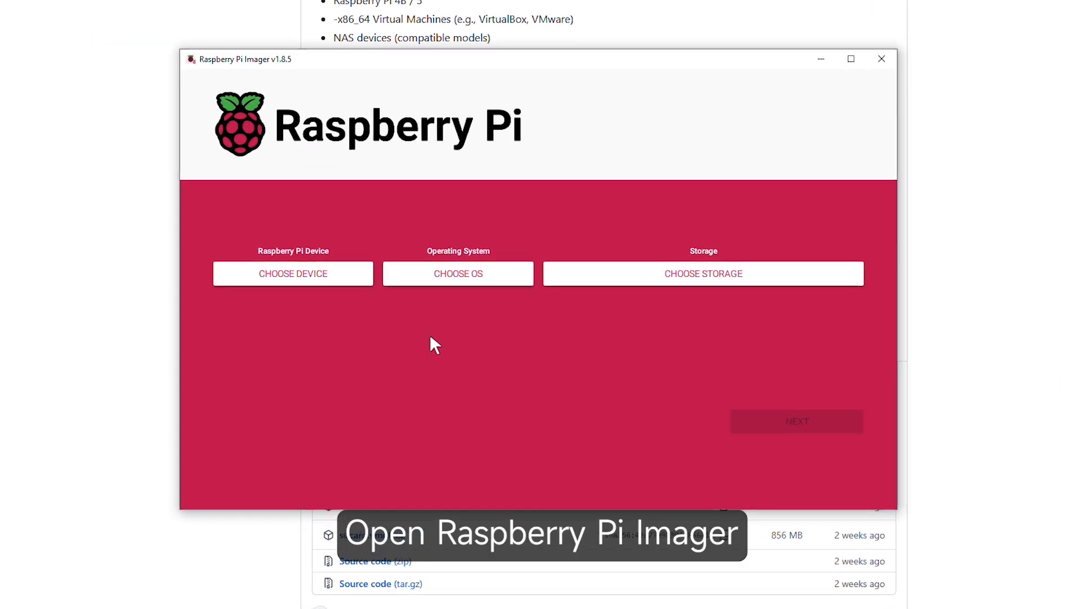
# - Choose Raspberry Pi 4 as device and pick raspberrypi4_64_prod_0.4.0.img.xz as a custom image
pyautogui.click(292, 272)
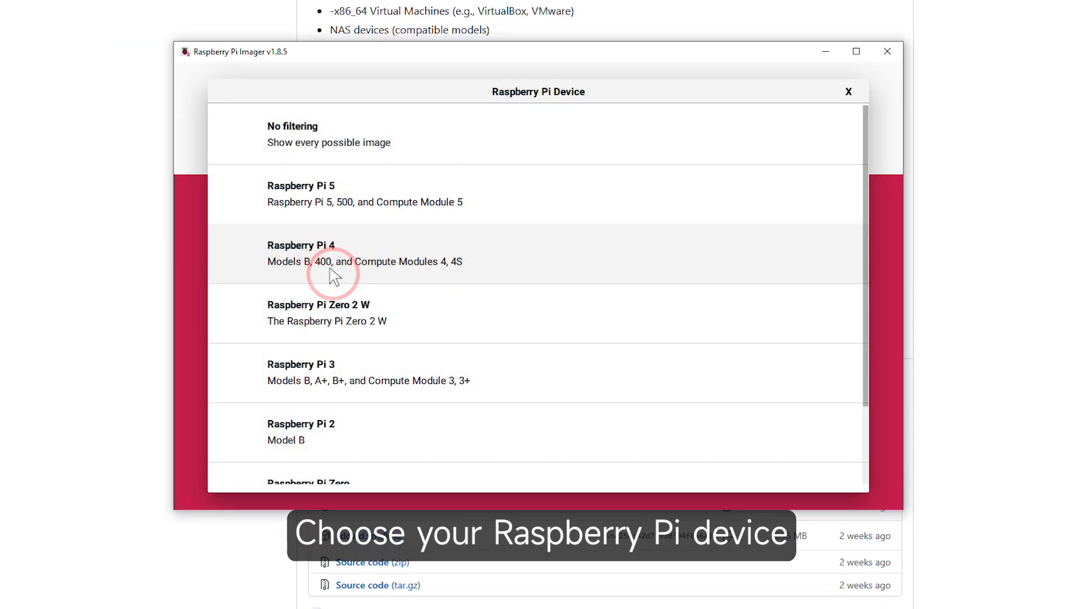
pyautogui.click(302, 252)
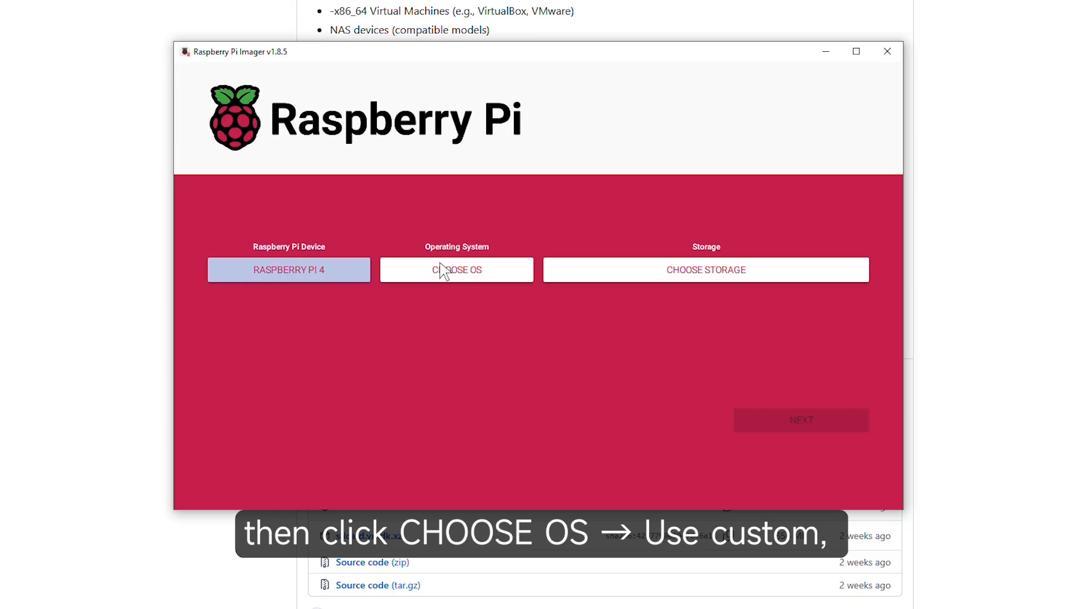
pyautogui.click(455, 269)
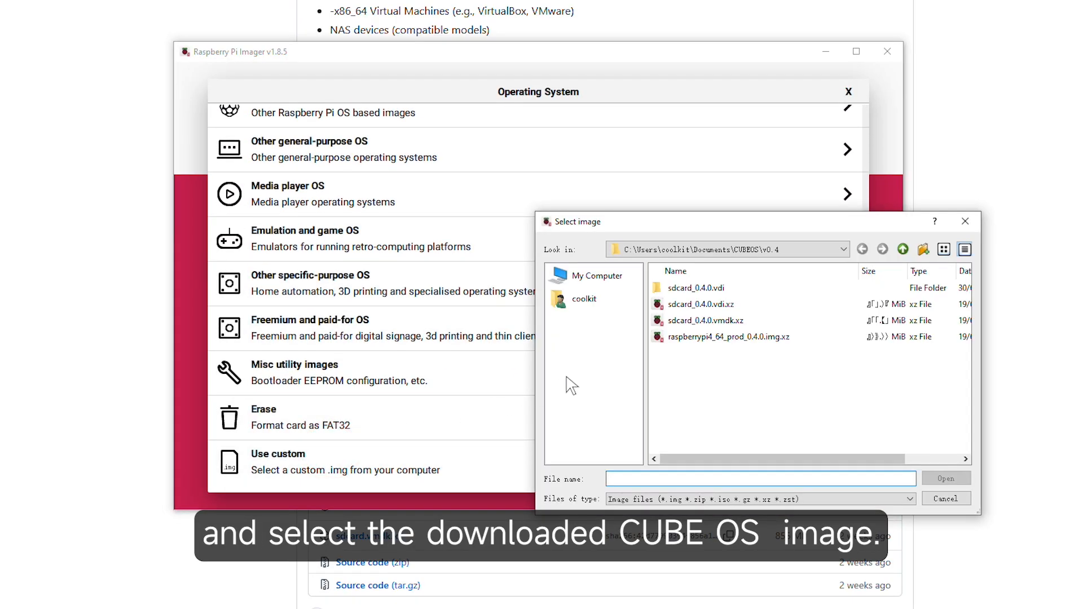
pyautogui.click(726, 336)
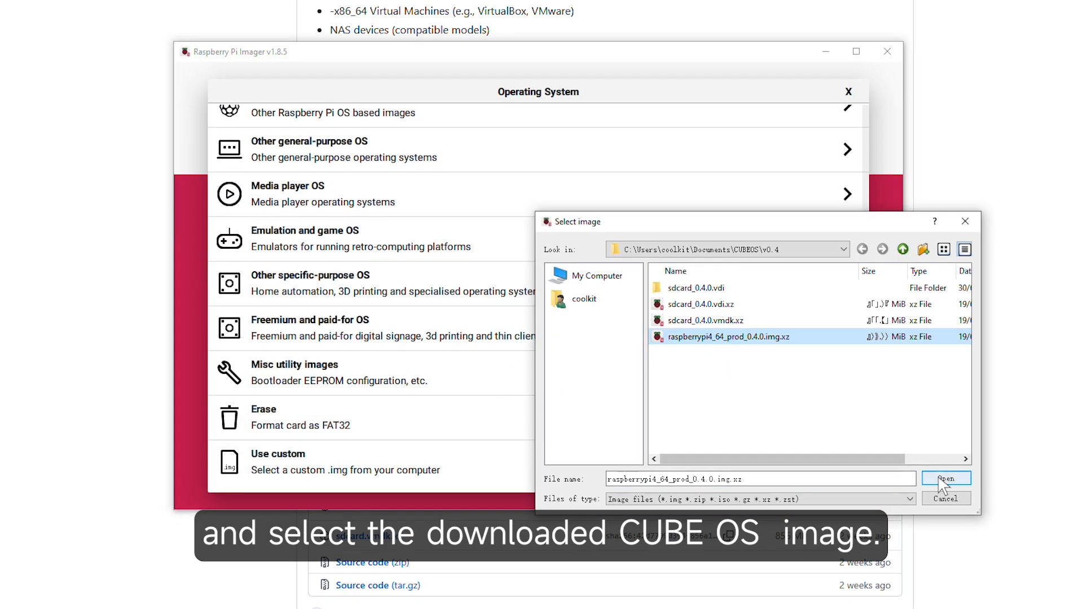
# - Confirm the CubeOS image and select the 31.0 GB USB Mass Storage Device as storage
pyautogui.click(945, 478)
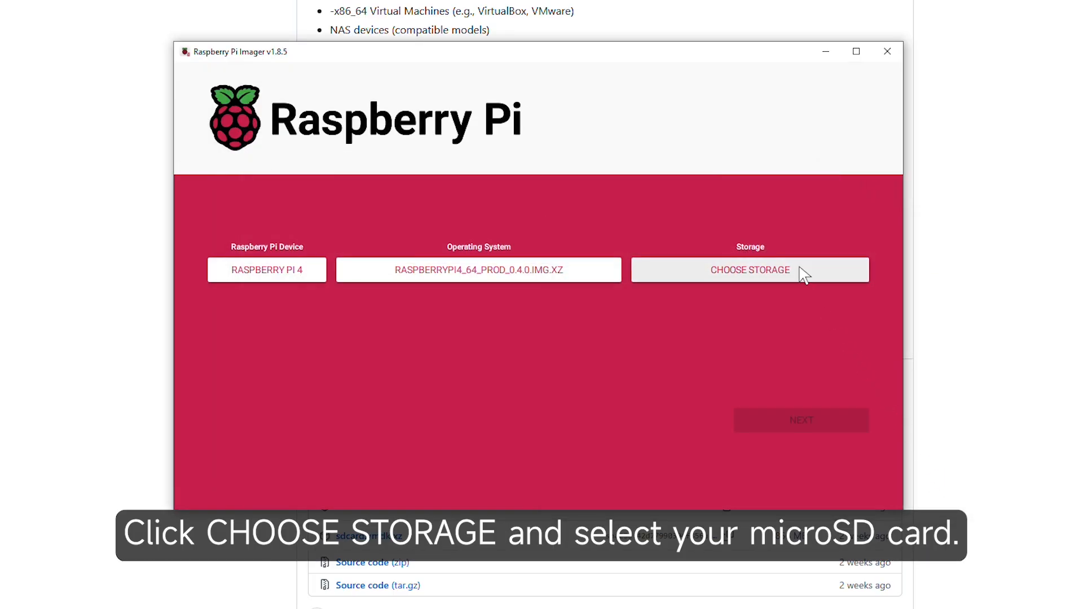
pyautogui.click(749, 270)
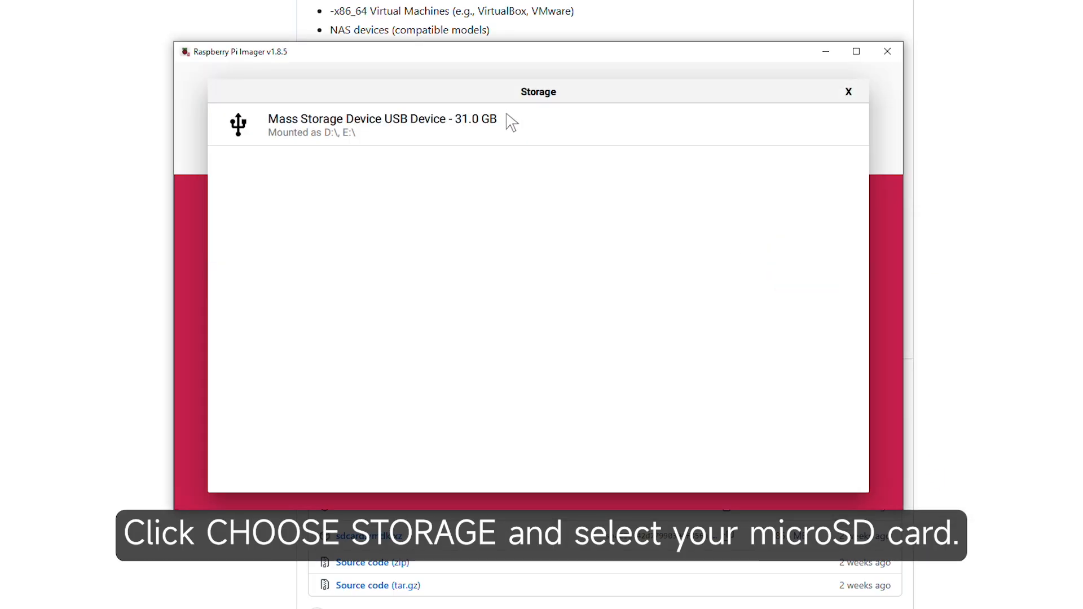
pyautogui.click(382, 124)
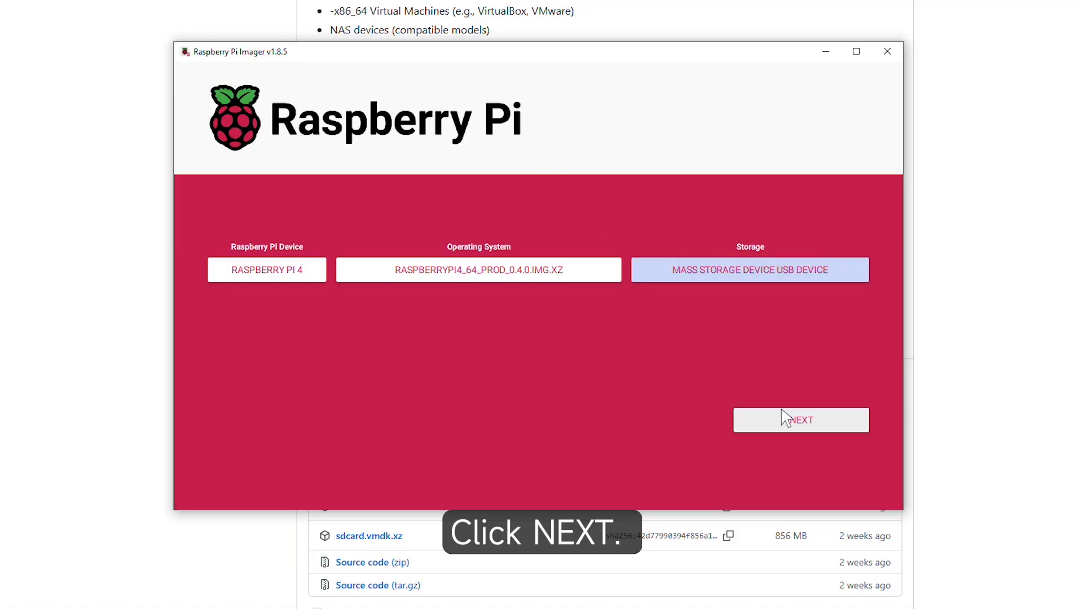
# - Start writing, declining OS customisation and accepting the erase-all-data warning
pyautogui.click(801, 420)
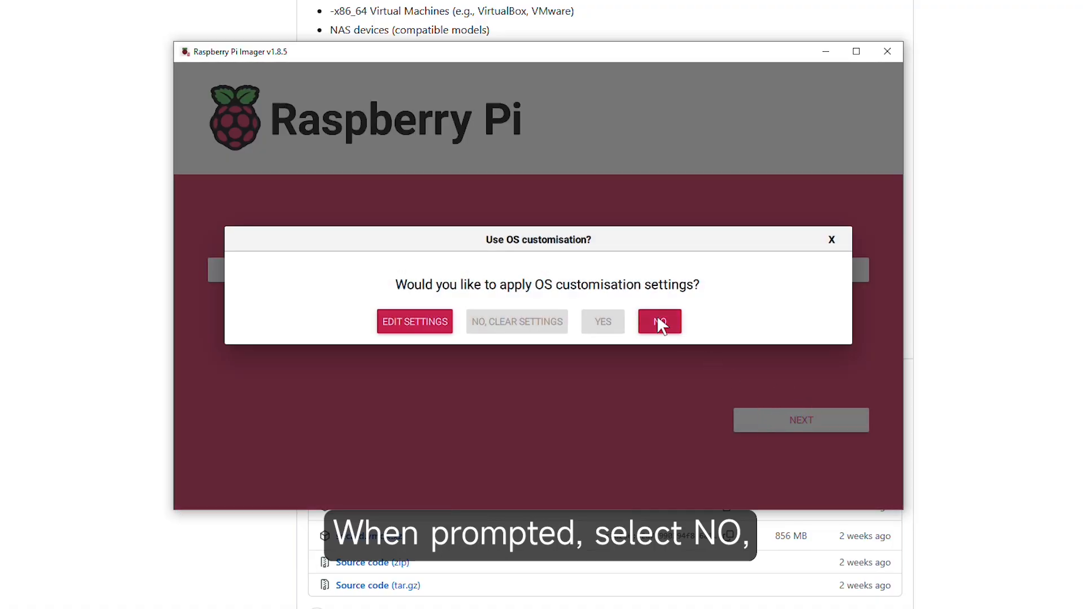
pyautogui.click(657, 322)
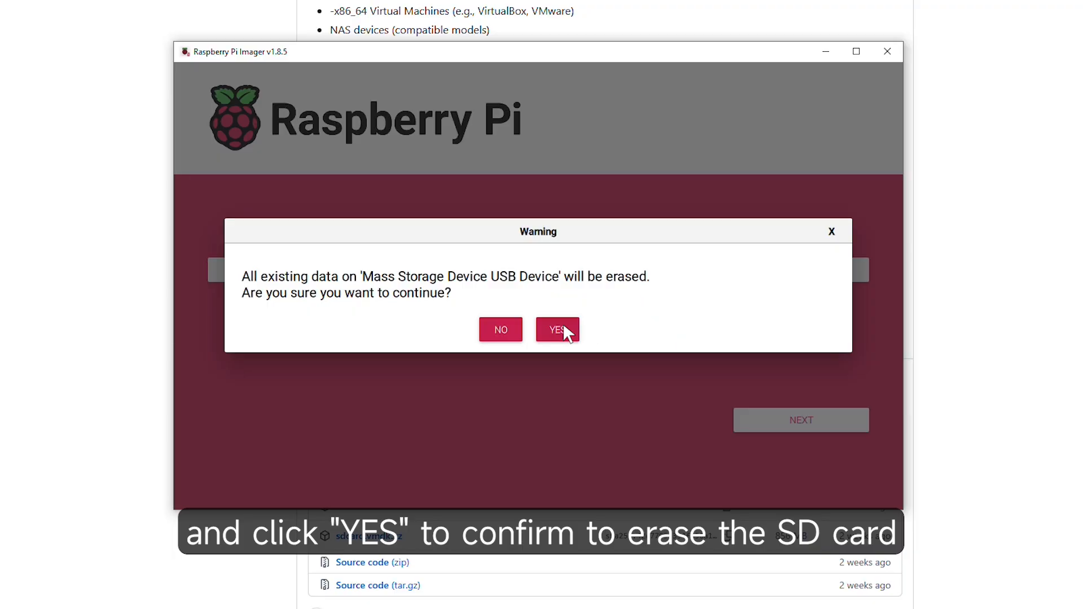
pyautogui.click(556, 330)
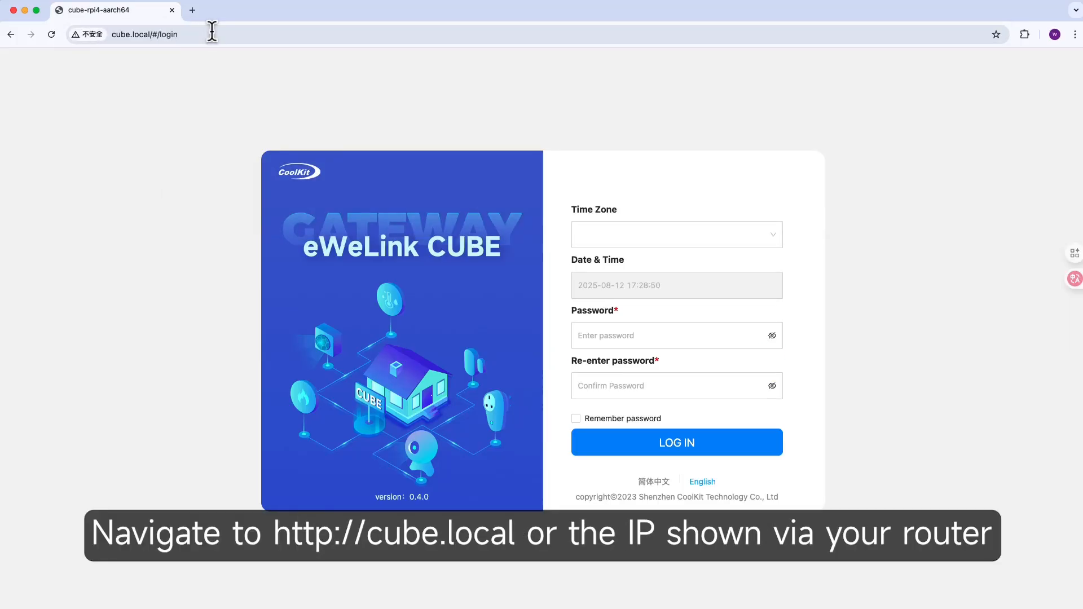
# - Go to cube.local and log in to eWeLink CUBE with the new password
pyautogui.click(676, 234)
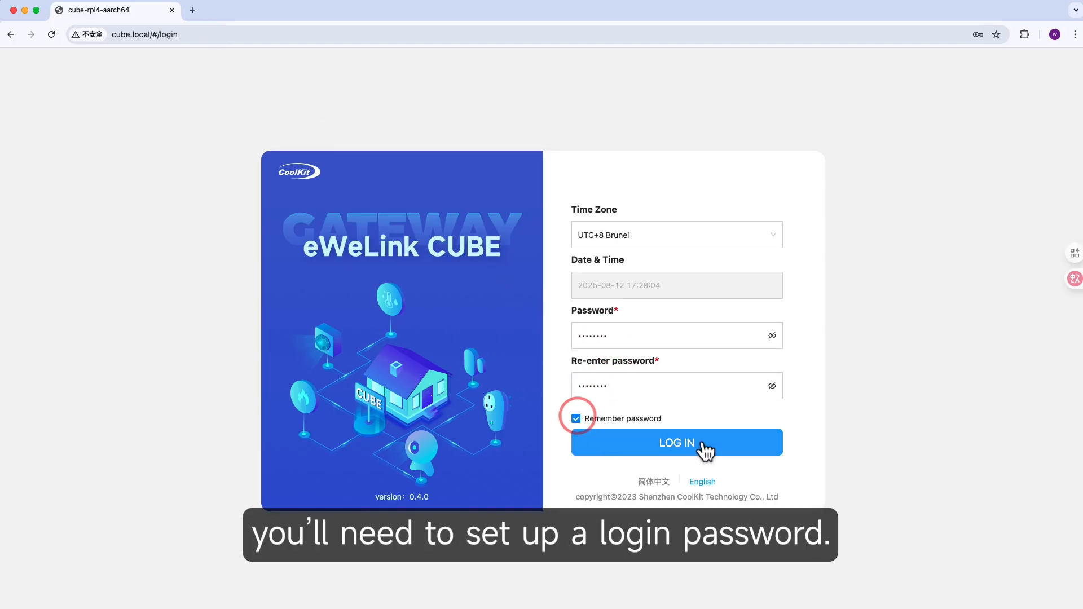
pyautogui.click(675, 443)
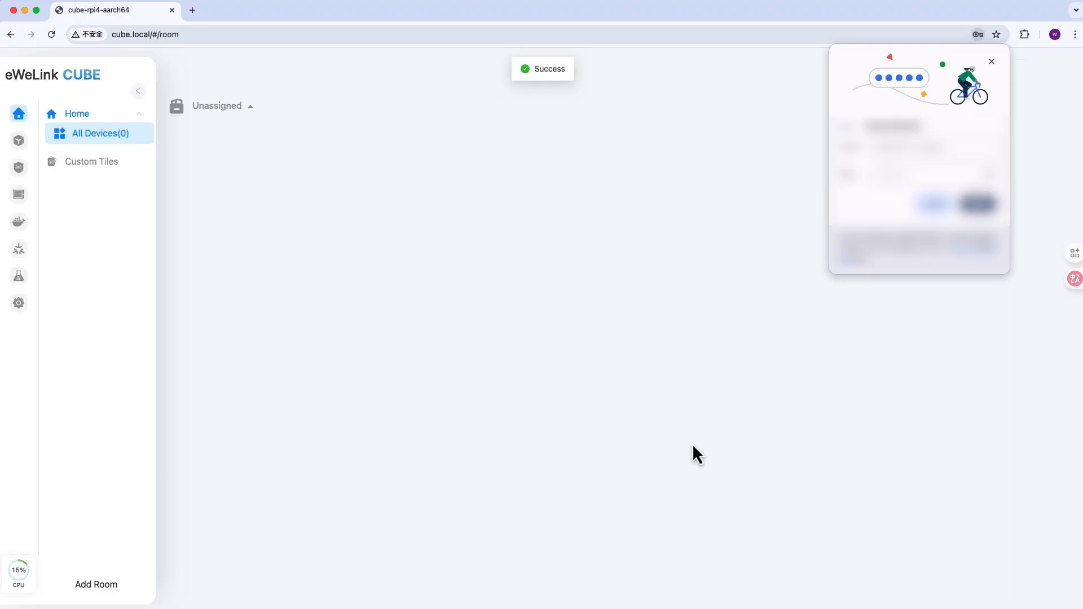